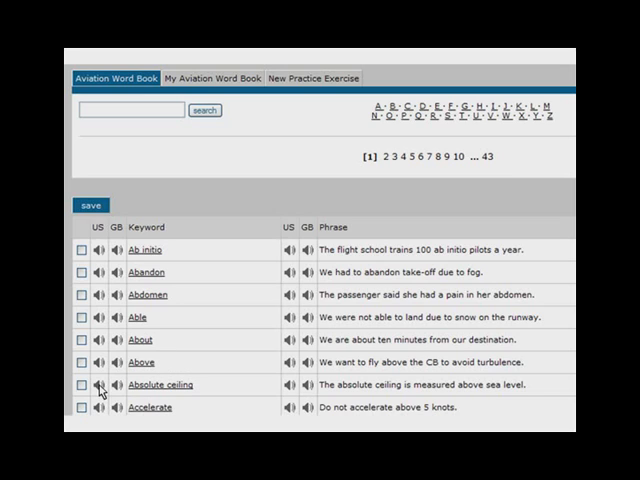
{"action": "mouse_move", "coordinate": [116, 392]}
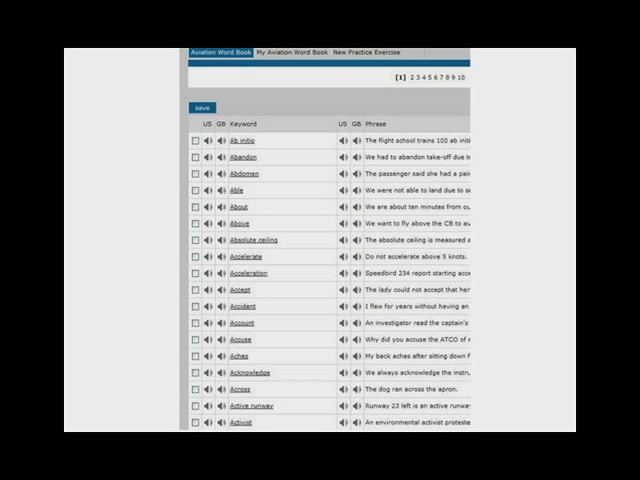
- Show the My Aviation Word Book list of saved terms with their example phrases
{"action": "left_click", "coordinate": [196, 188]}
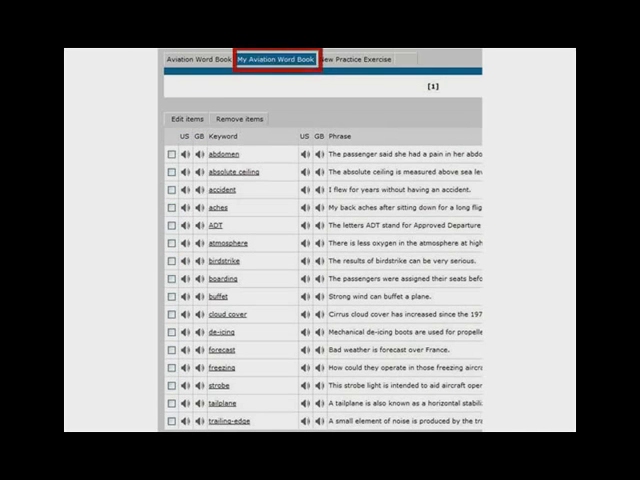
- Select abdomen and bring up its edit form with the empty notes area
{"action": "left_click", "coordinate": [172, 156]}
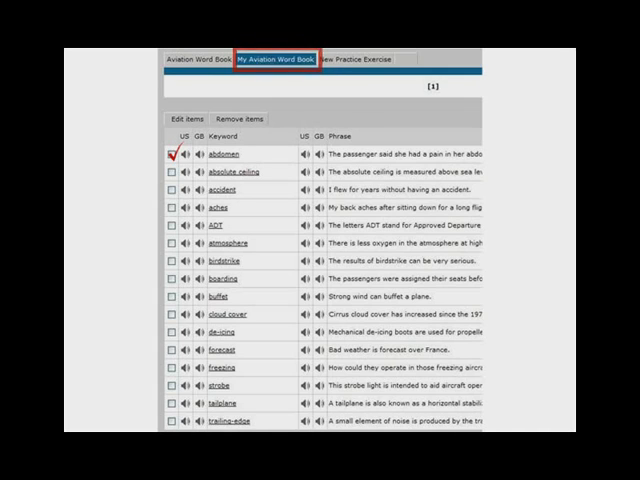
{"action": "left_click", "coordinate": [188, 120]}
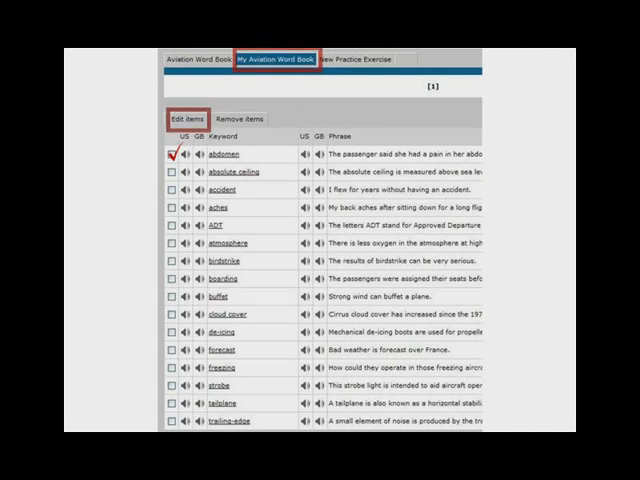
{"action": "left_click", "coordinate": [220, 160]}
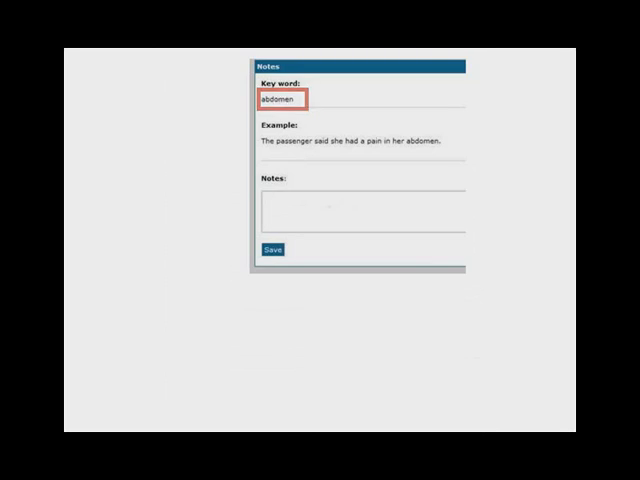
- Give abdomen the note 'stomach (estomac)' and save it
{"action": "left_click", "coordinate": [356, 208]}
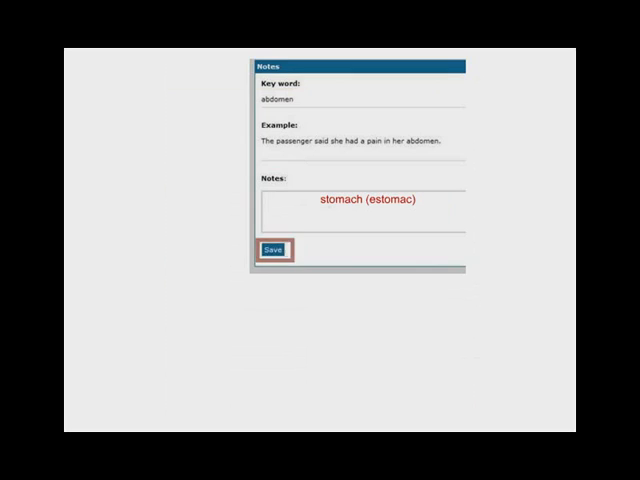
{"action": "left_click", "coordinate": [274, 250]}
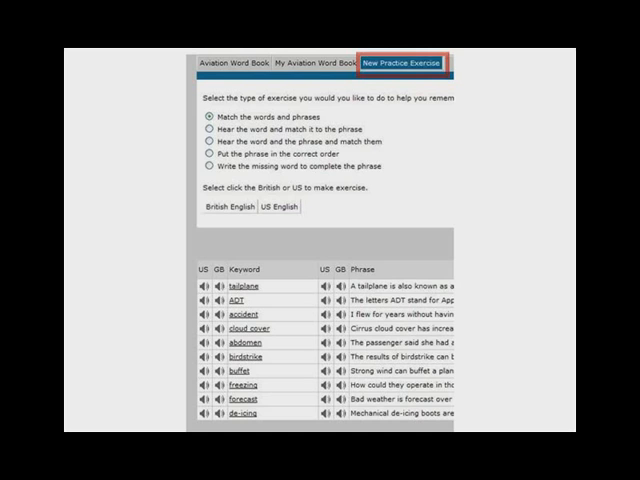
- Choose the 'Hear the word and match it to the phrase' exercise in US English
{"action": "left_click", "coordinate": [200, 132]}
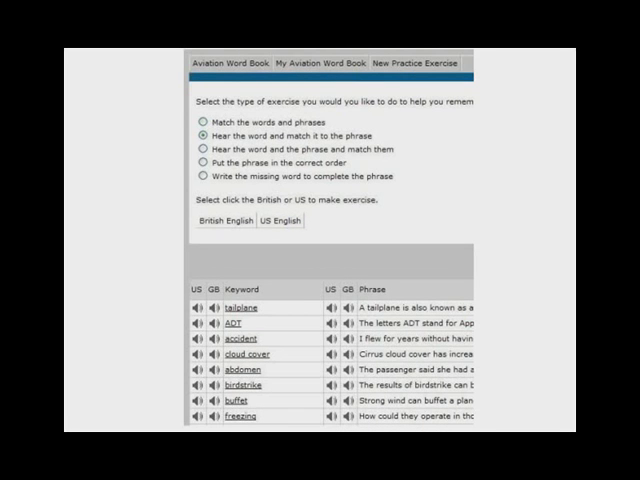
{"action": "left_click", "coordinate": [208, 136]}
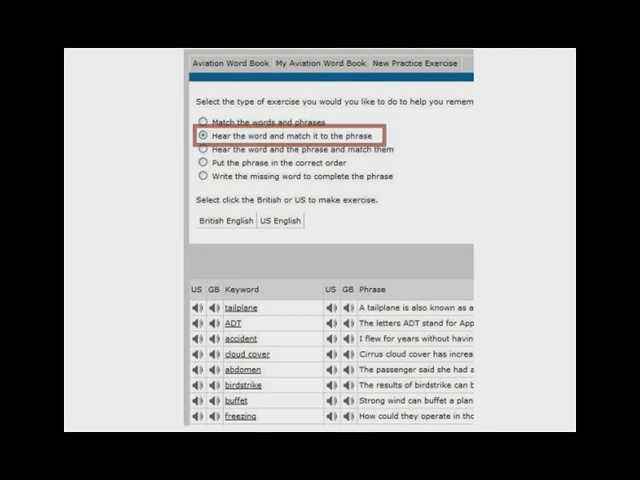
{"action": "left_click", "coordinate": [284, 220]}
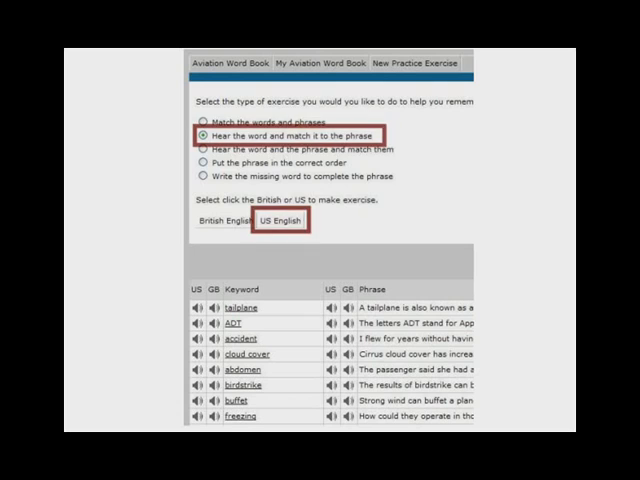